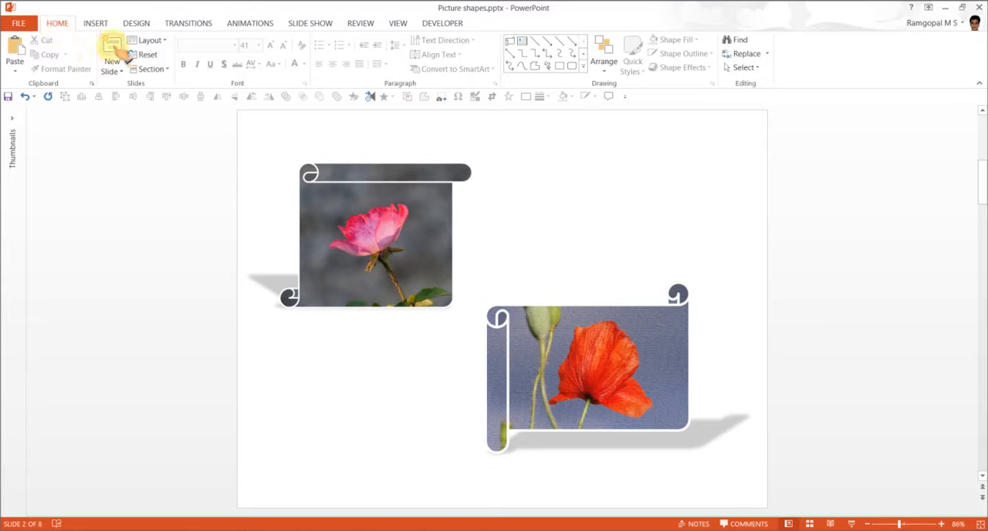
# - Insert a third slide after the flower scroll example and give it the Blank layout
pyautogui.click(110, 58)
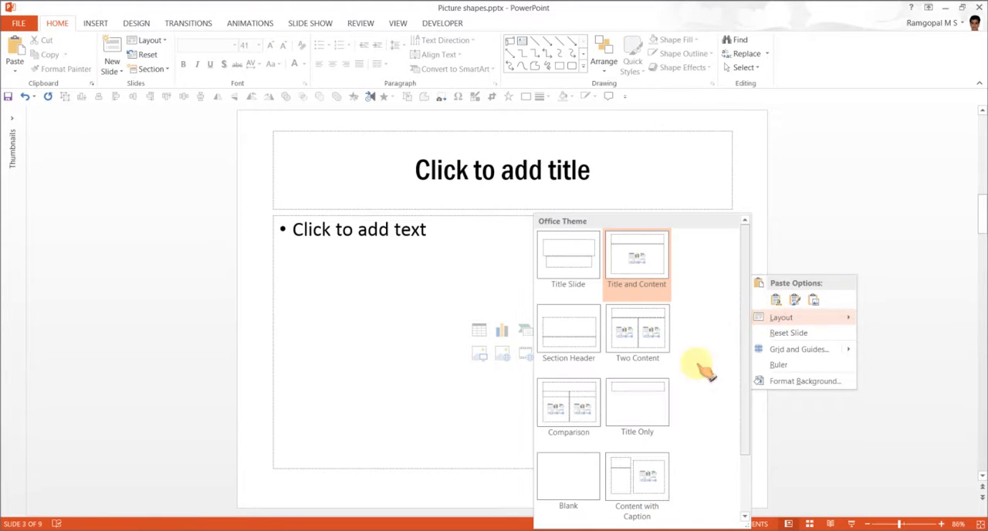
pyautogui.click(568, 473)
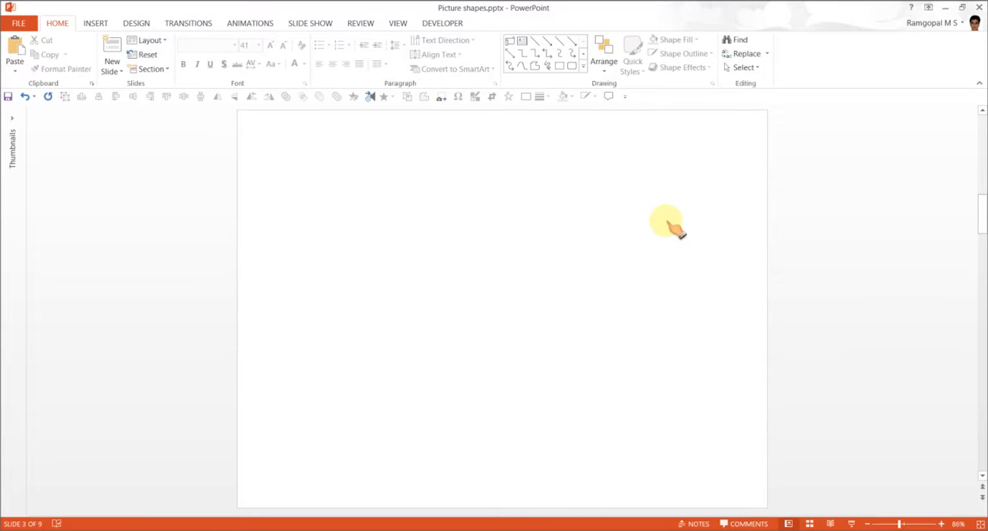
pyautogui.moveTo(612, 212)
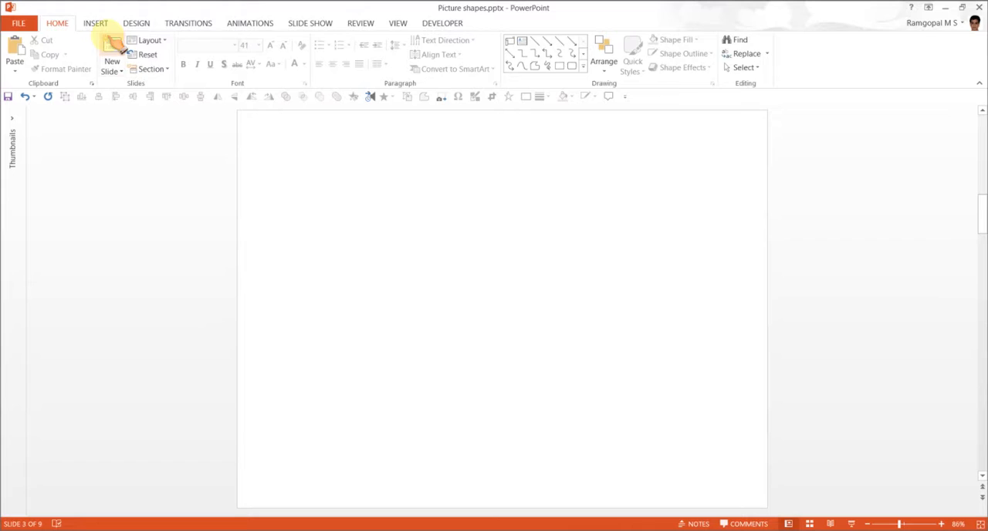
# - Insert the pictures poppy-140947_1920.jpg and flower-143439_1920.jpg onto the blank slide
pyautogui.click(95, 22)
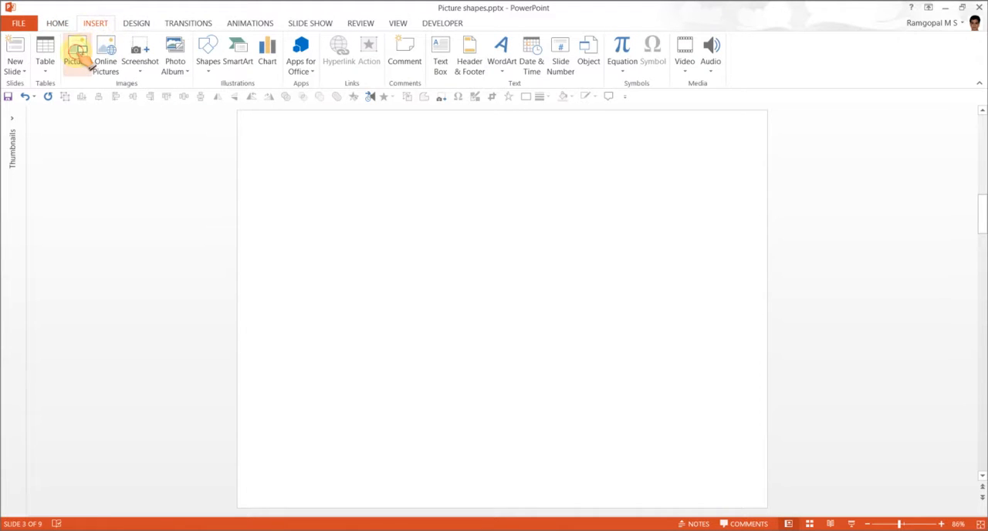
pyautogui.click(77, 50)
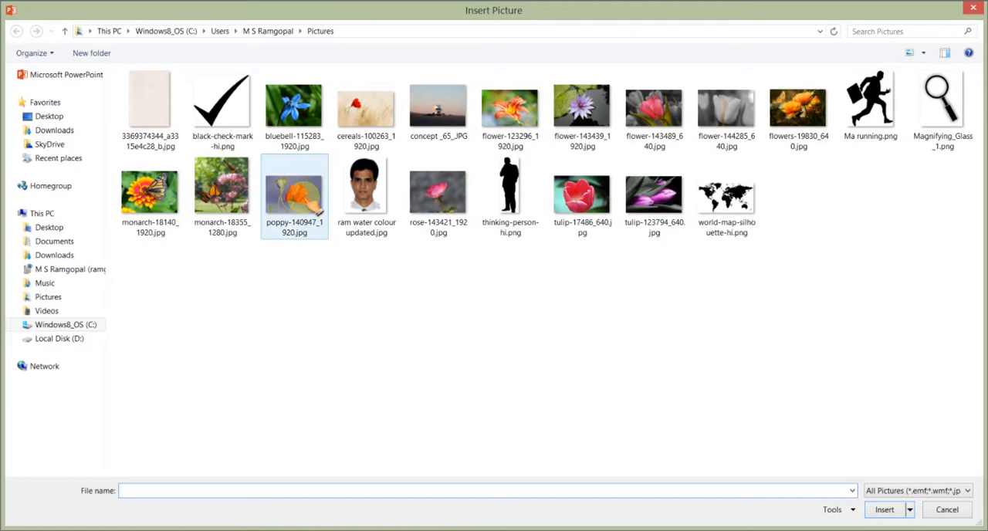
pyautogui.click(295, 192)
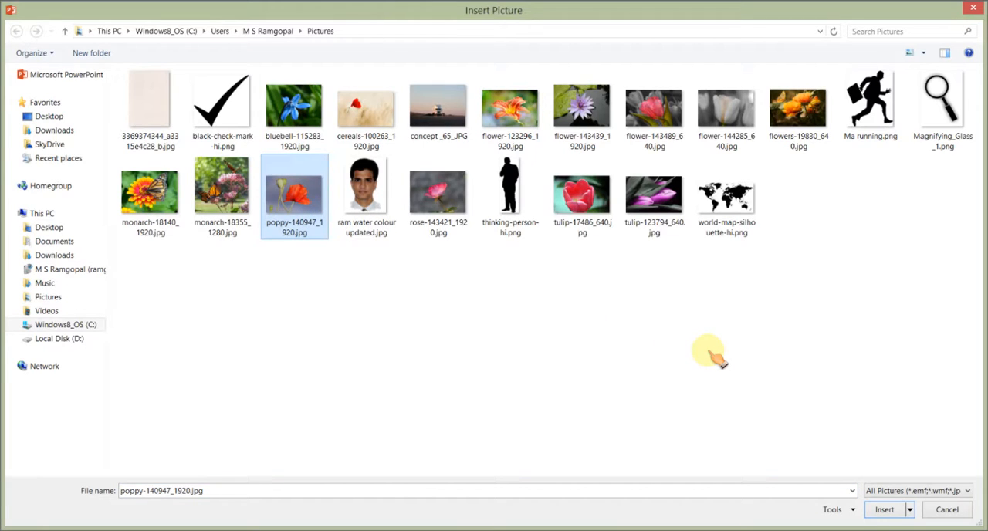
pyautogui.moveTo(825, 274)
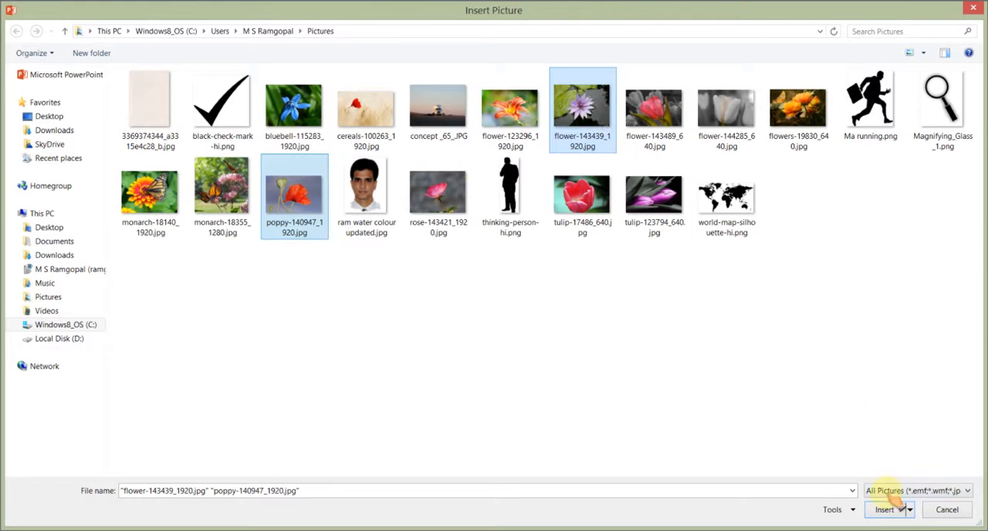
pyautogui.click(885, 509)
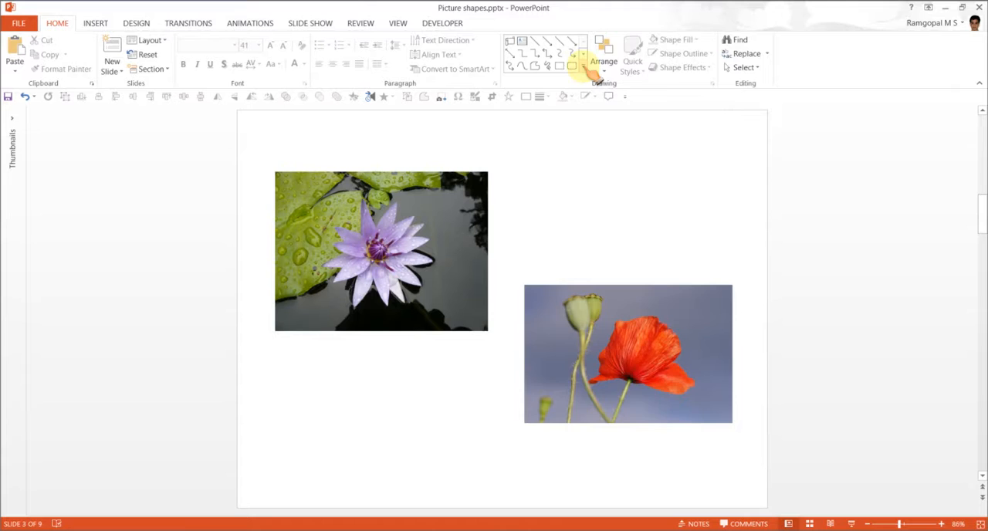
# - Draw a Vertical Scroll and a Horizontal Scroll from the Stars and Banners shapes
pyautogui.click(582, 54)
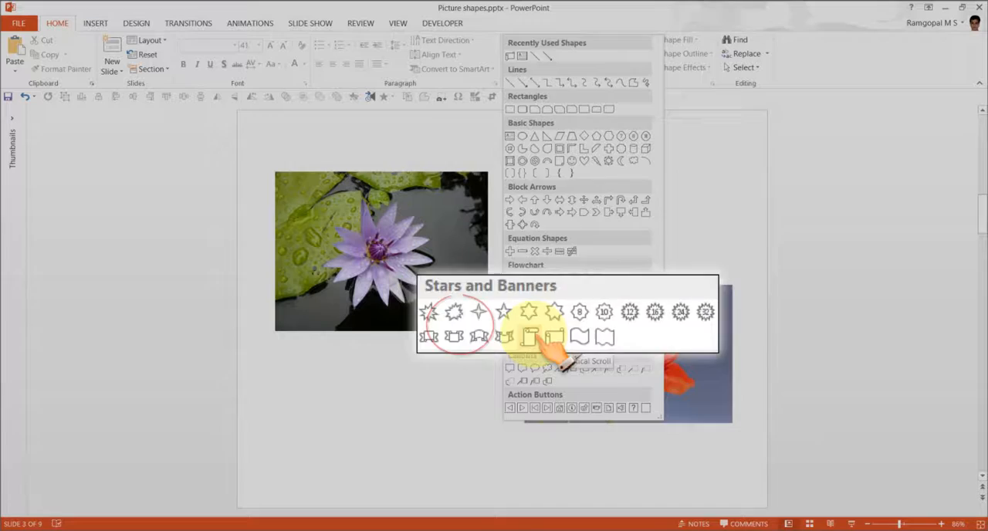
pyautogui.click(529, 333)
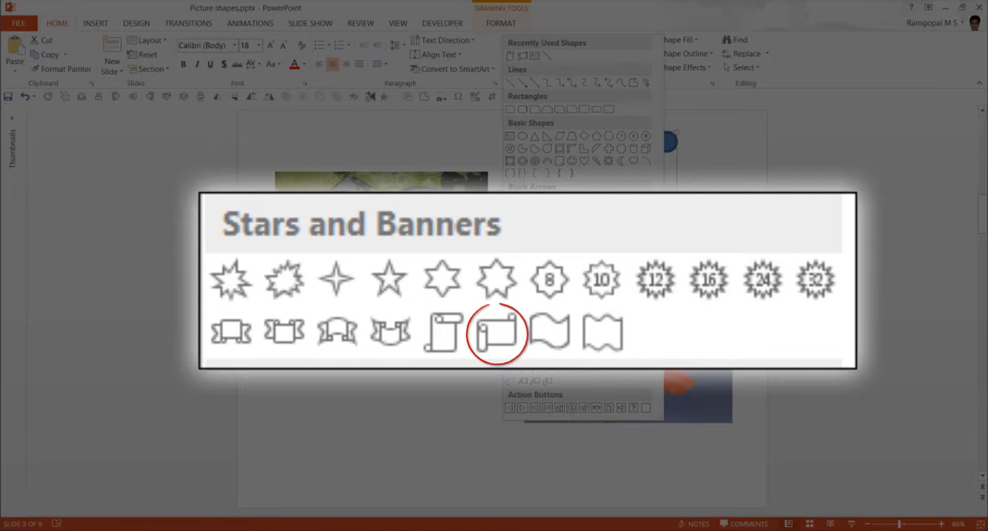
pyautogui.click(497, 334)
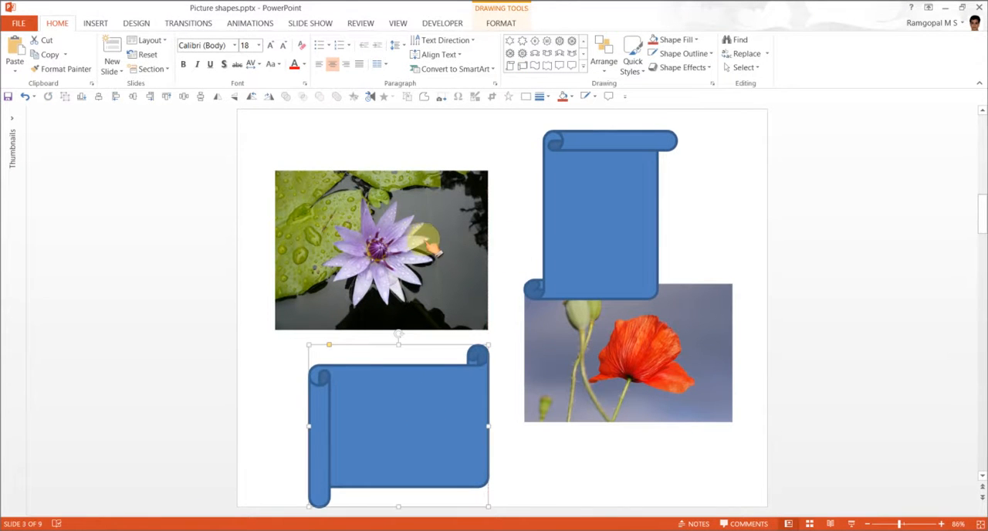
pyautogui.moveTo(582, 413)
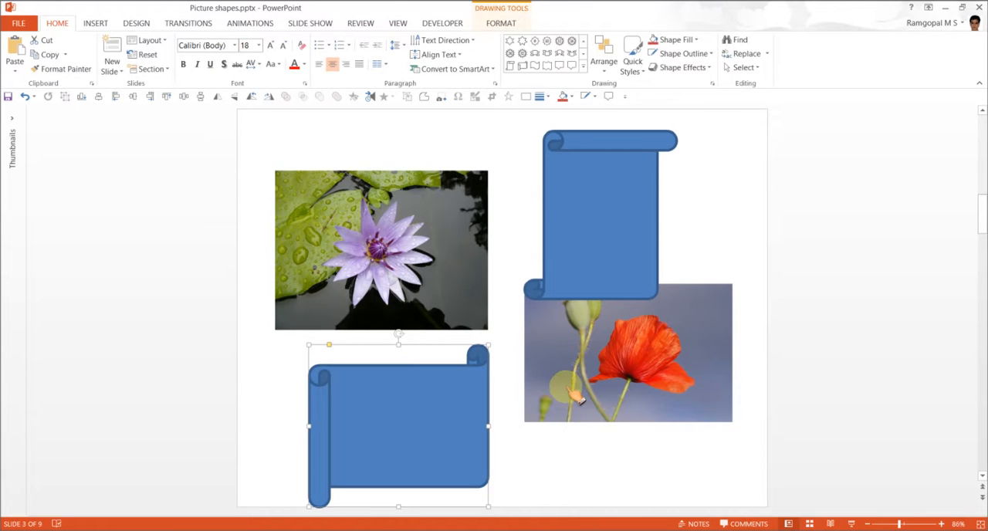
pyautogui.moveTo(761, 243)
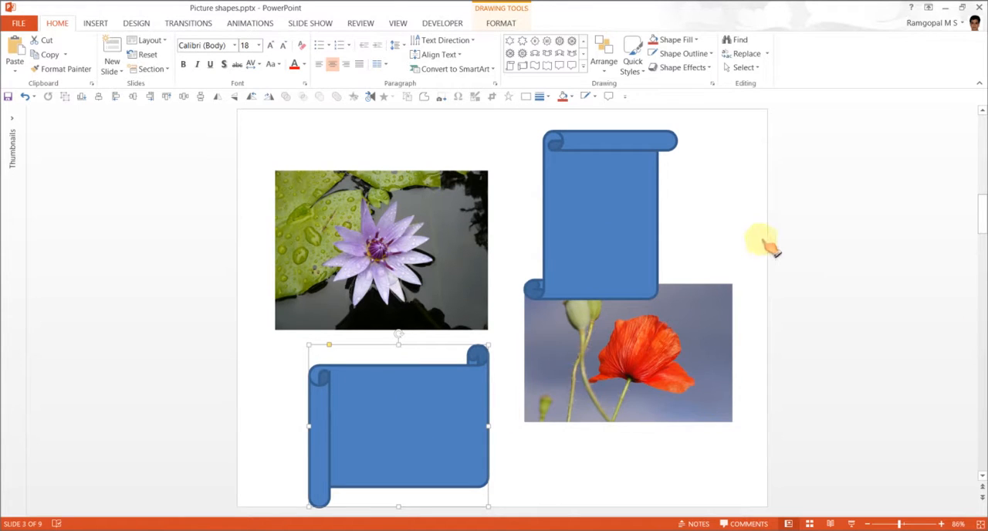
pyautogui.moveTo(442, 224)
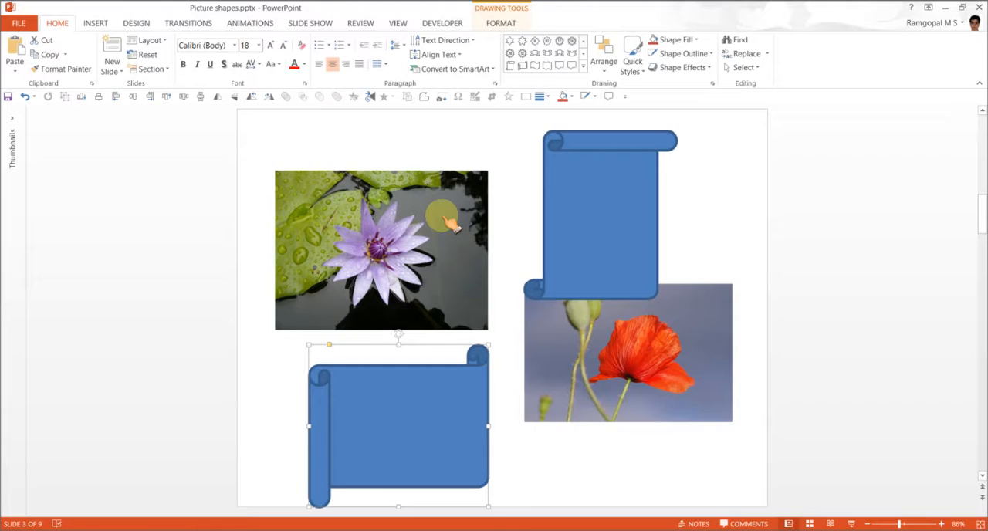
# - Cut the water lily photo and use it as the vertical scroll's picture fill from Clipboard
pyautogui.click(379, 249)
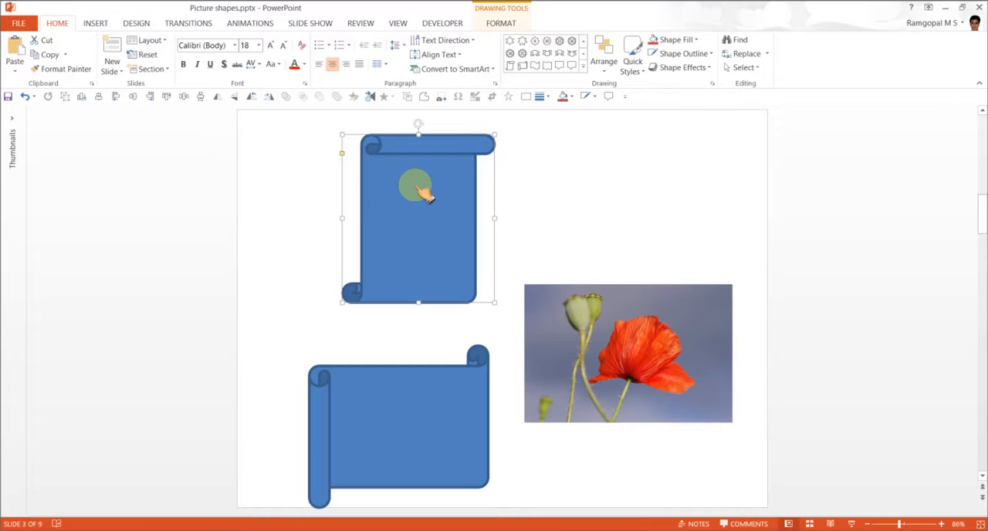
pyautogui.rightClick(417, 185)
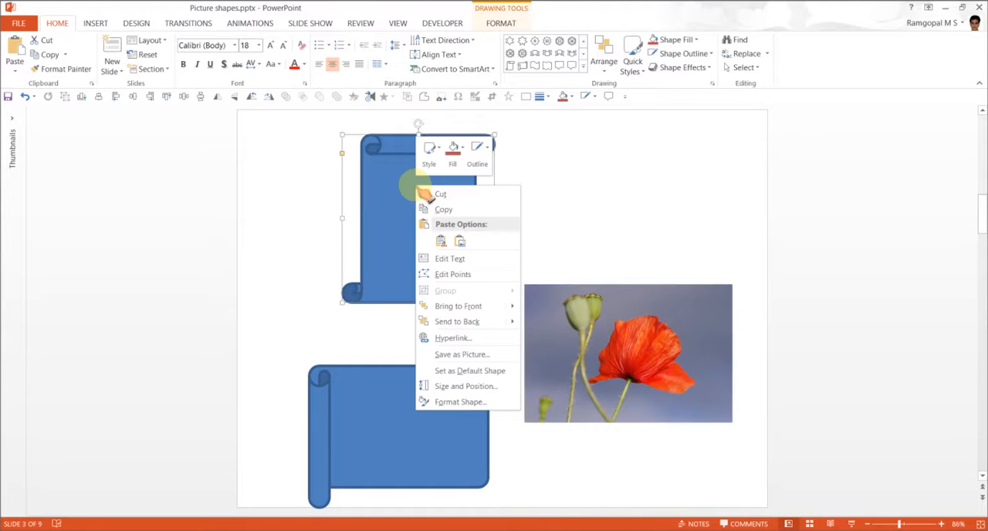
pyautogui.click(460, 402)
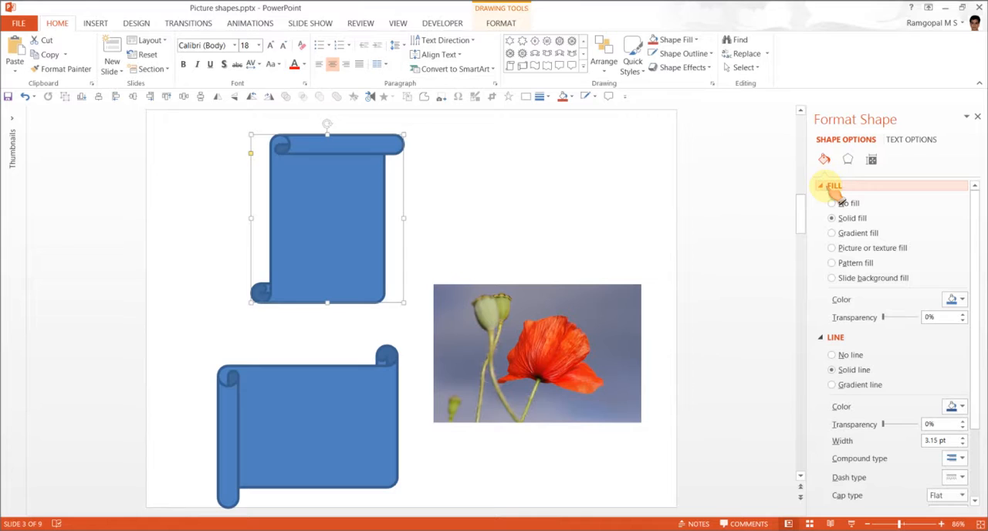
pyautogui.moveTo(857, 255)
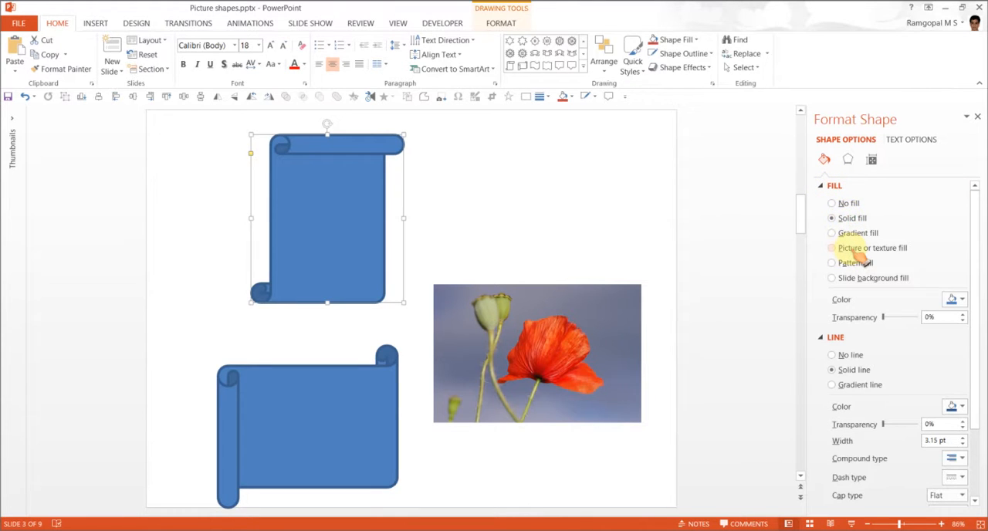
pyautogui.click(832, 247)
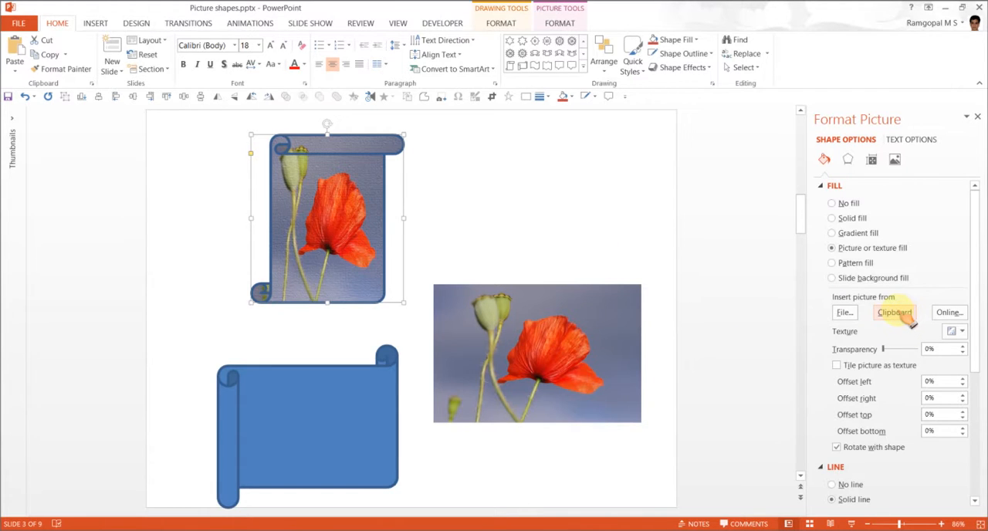
pyautogui.click(894, 312)
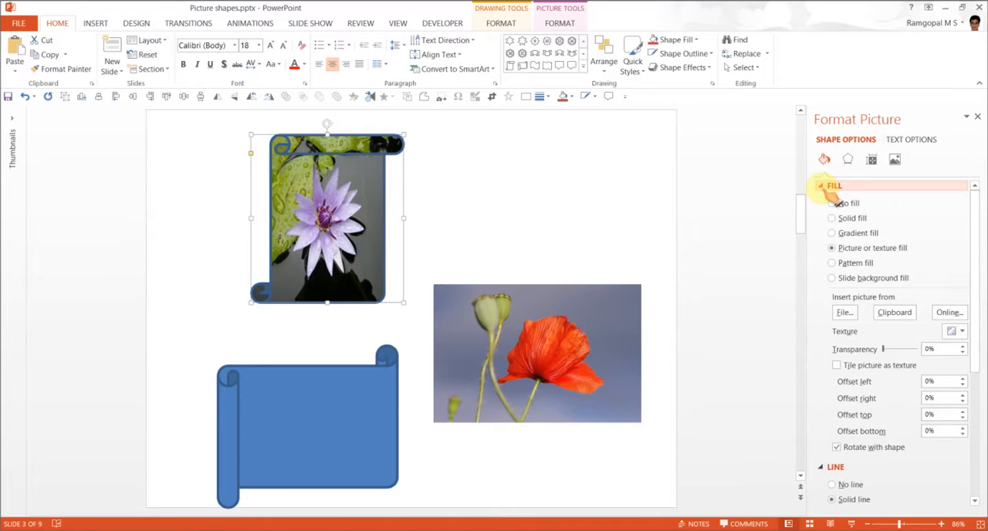
# - Set the vertical scroll's line colour to white
pyautogui.click(836, 186)
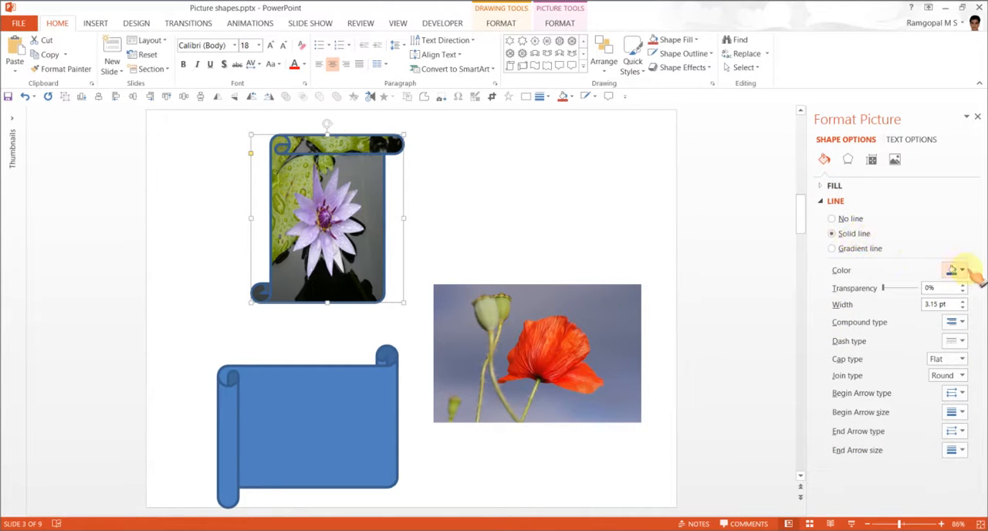
pyautogui.click(954, 270)
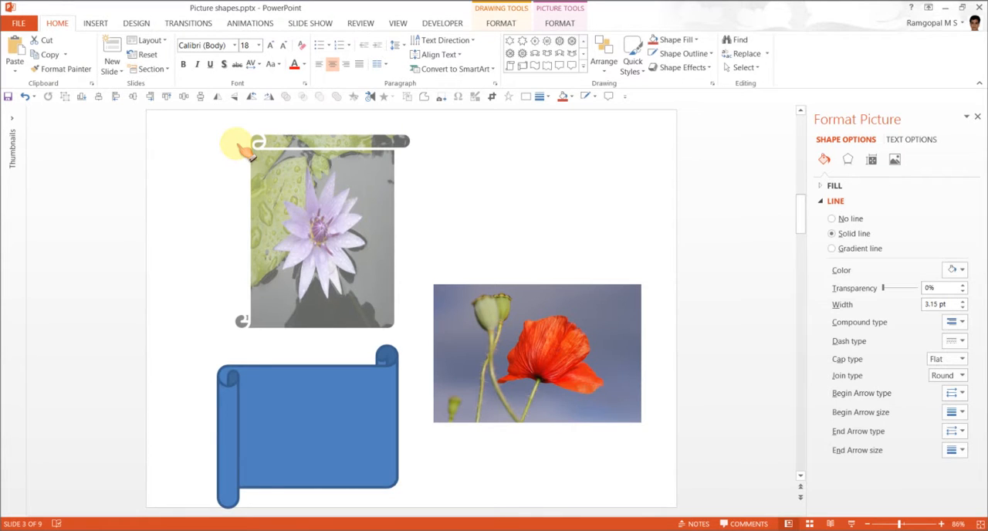
pyautogui.click(322, 232)
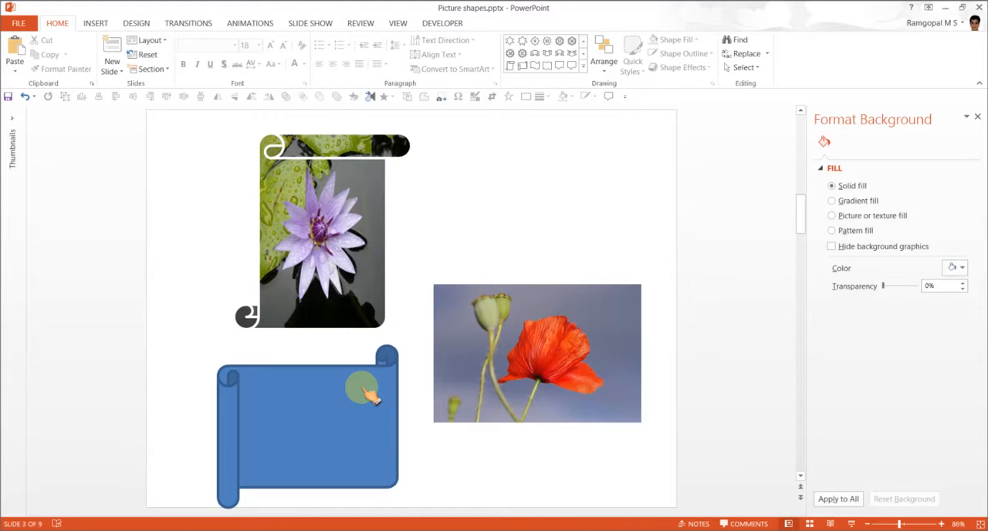
# - Cut the poppy photo and use it as the horizontal scroll's picture fill from Clipboard
pyautogui.click(307, 425)
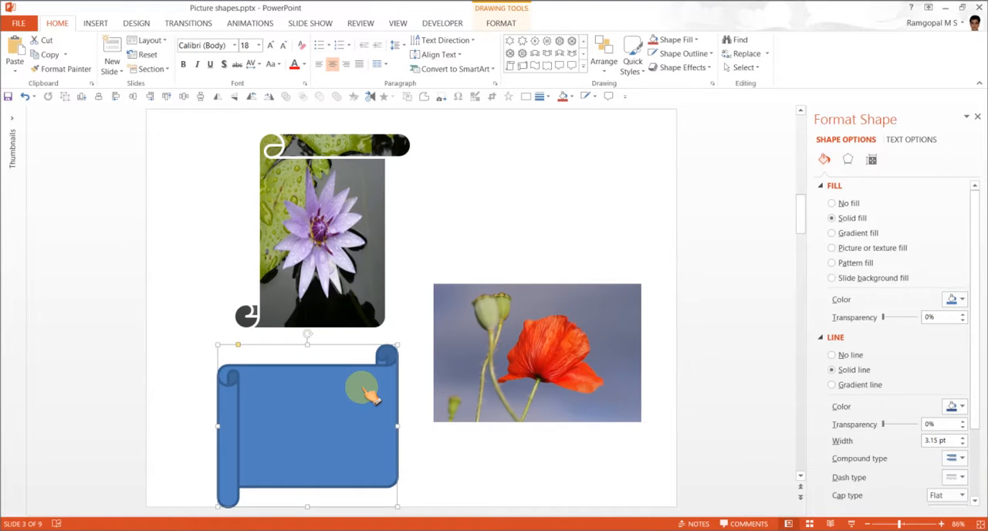
pyautogui.click(537, 352)
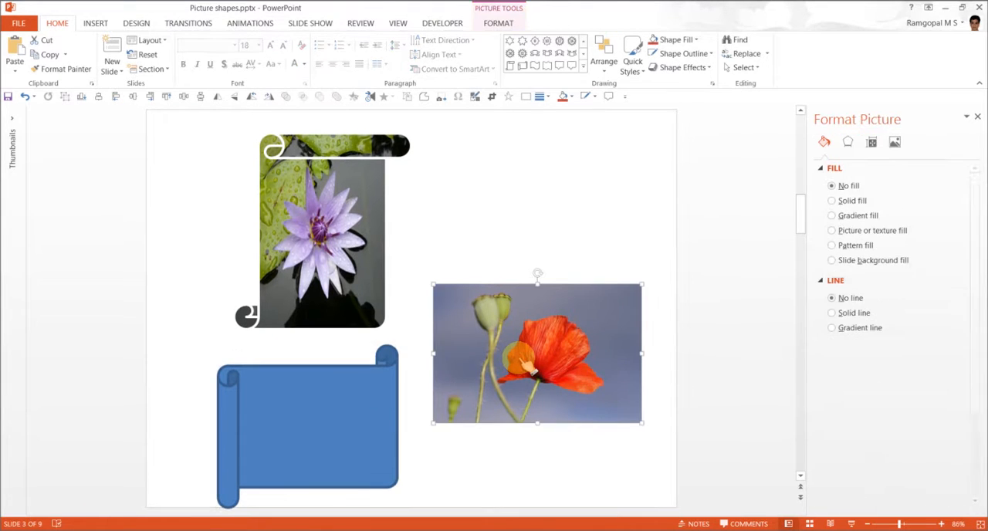
pyautogui.rightClick(537, 352)
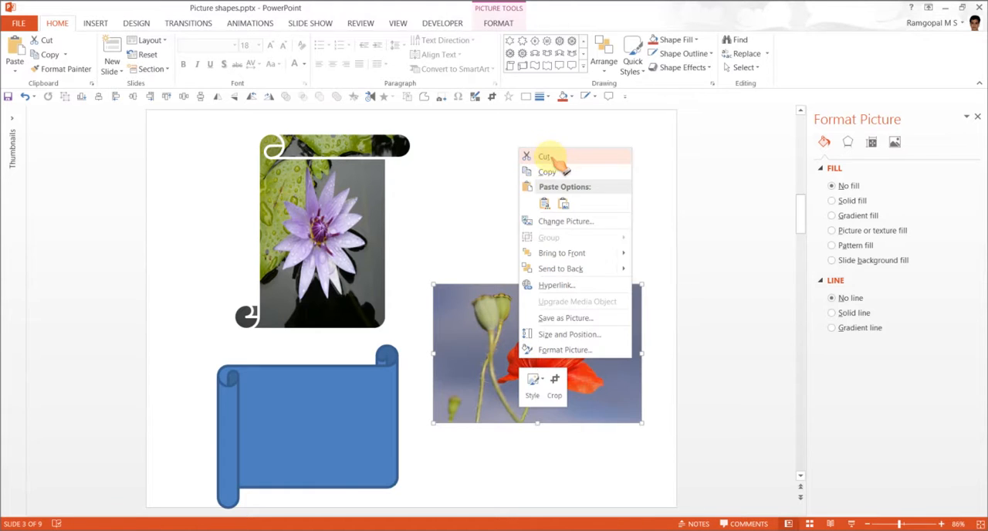
pyautogui.click(534, 156)
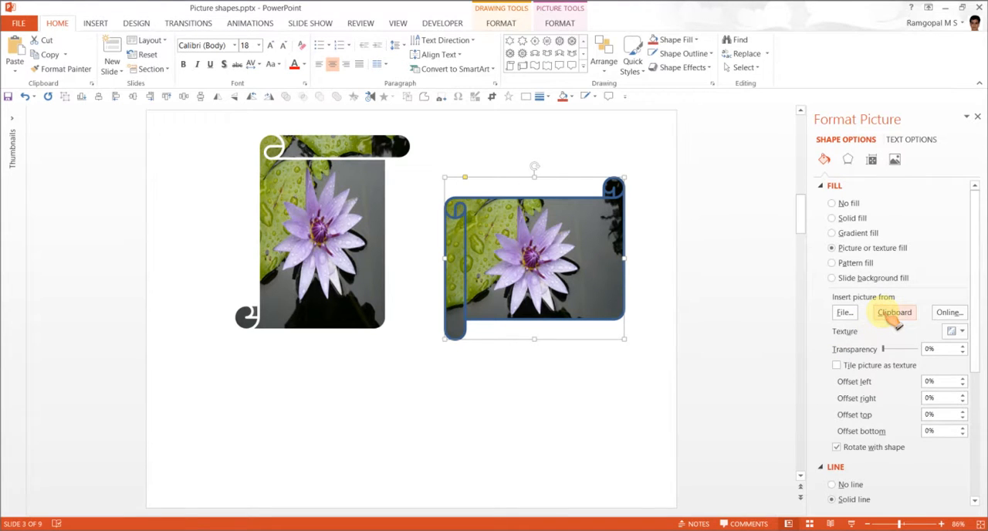
pyautogui.click(894, 312)
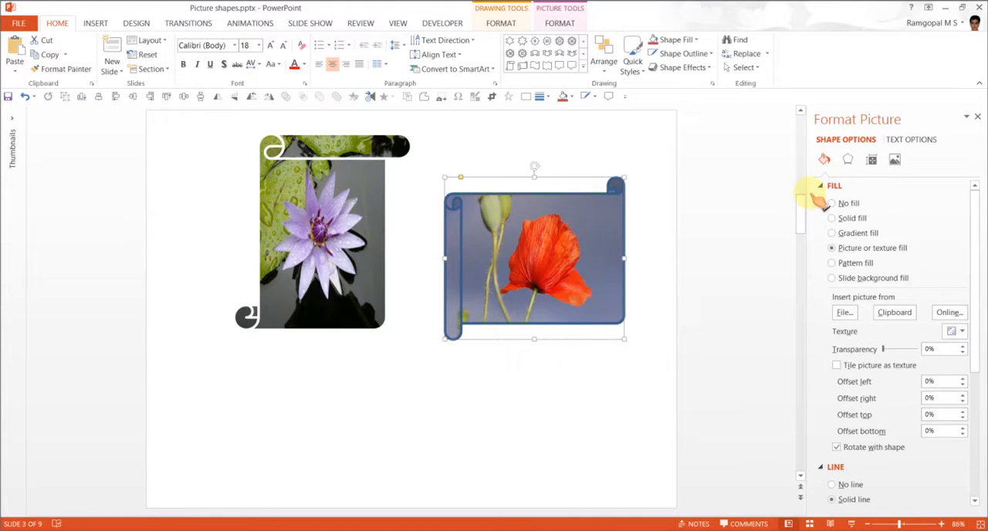
# - Move the poppy scroll below-right of the lily scroll and enlarge it
pyautogui.click(834, 201)
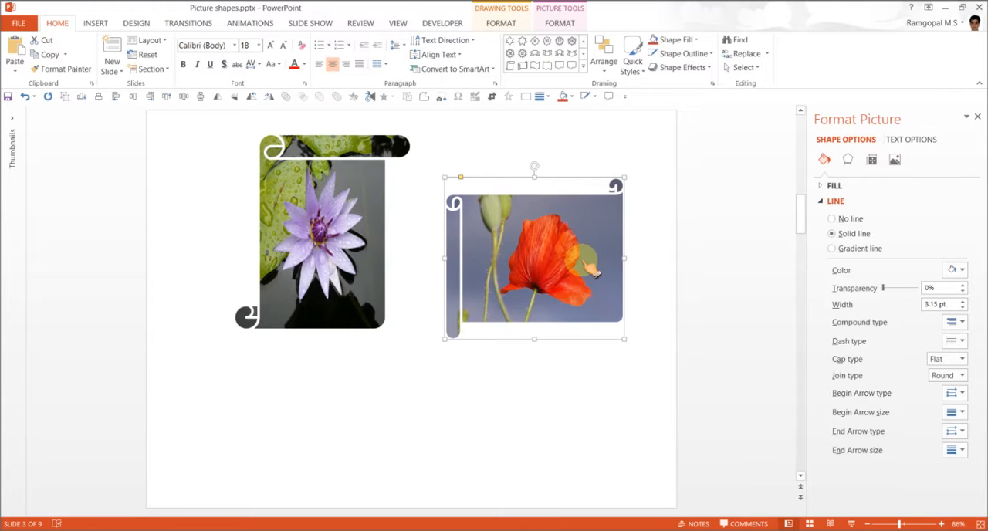
pyautogui.moveTo(534, 259); pyautogui.dragTo(490, 330)
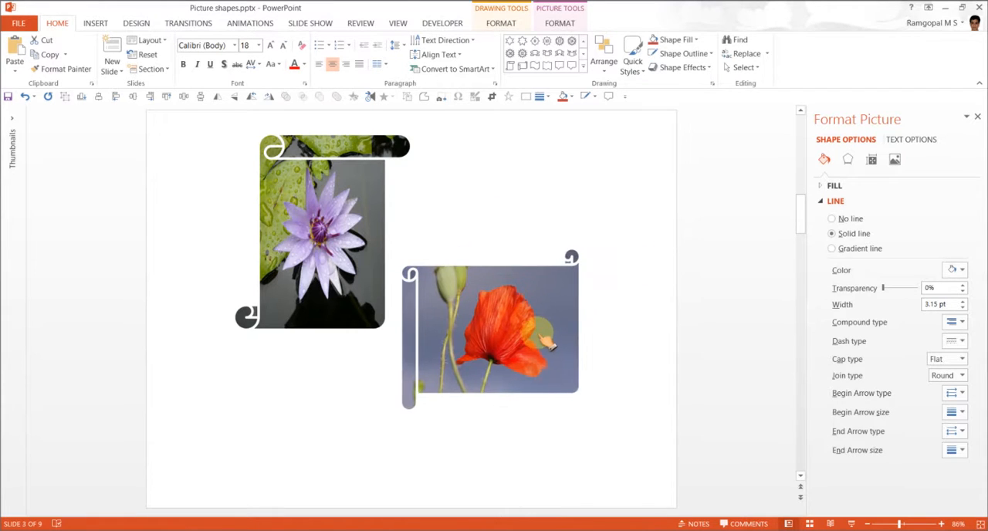
pyautogui.click(490, 332)
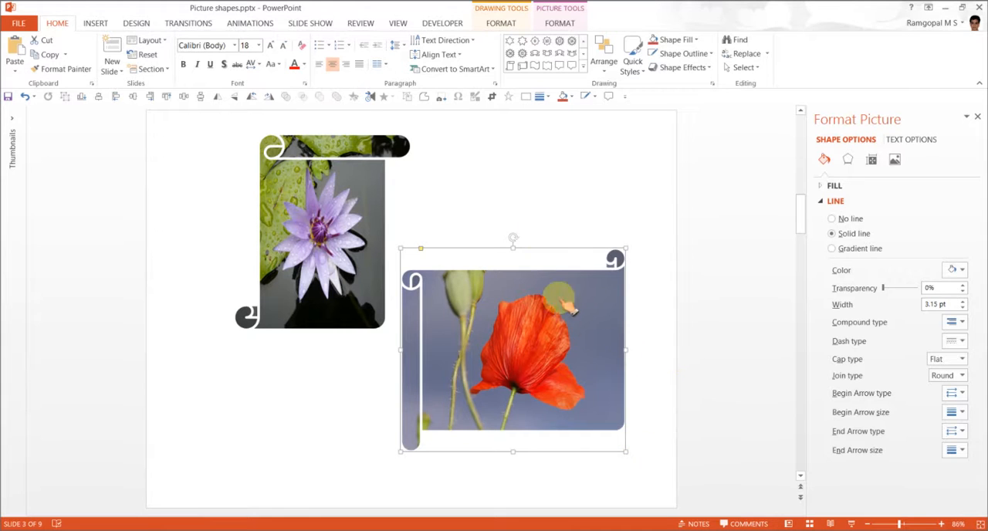
# - Apply the Texturizer artistic effect to the poppy photo in the horizontal scroll
pyautogui.click(560, 23)
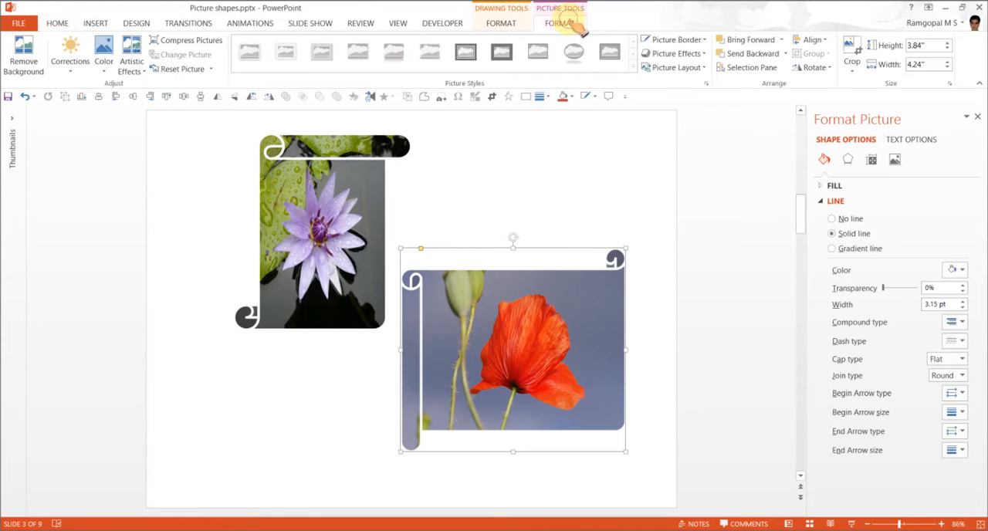
pyautogui.click(132, 58)
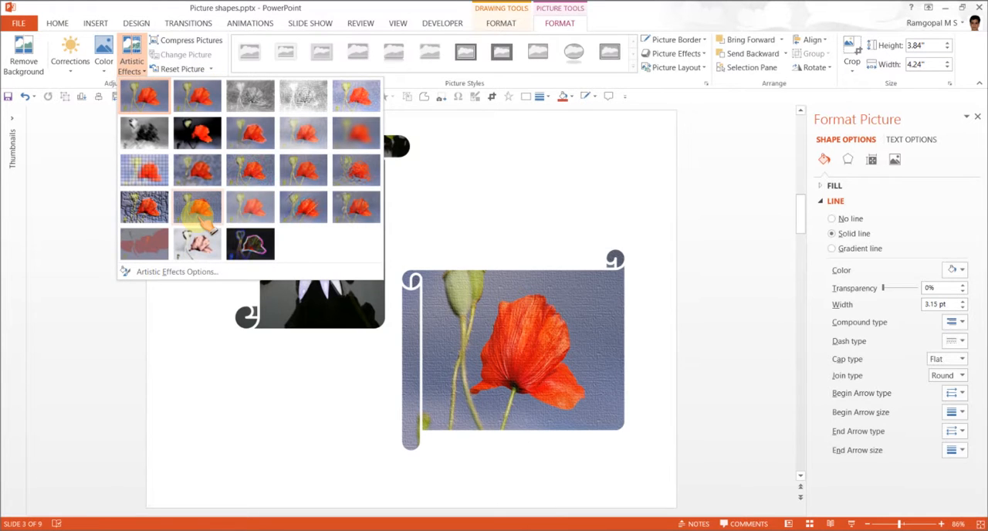
pyautogui.click(145, 97)
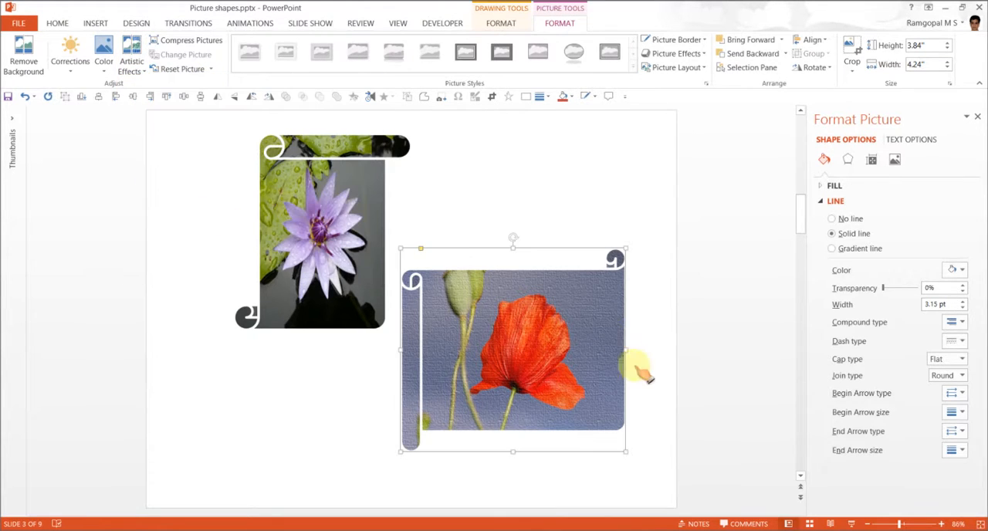
pyautogui.moveTo(540, 333)
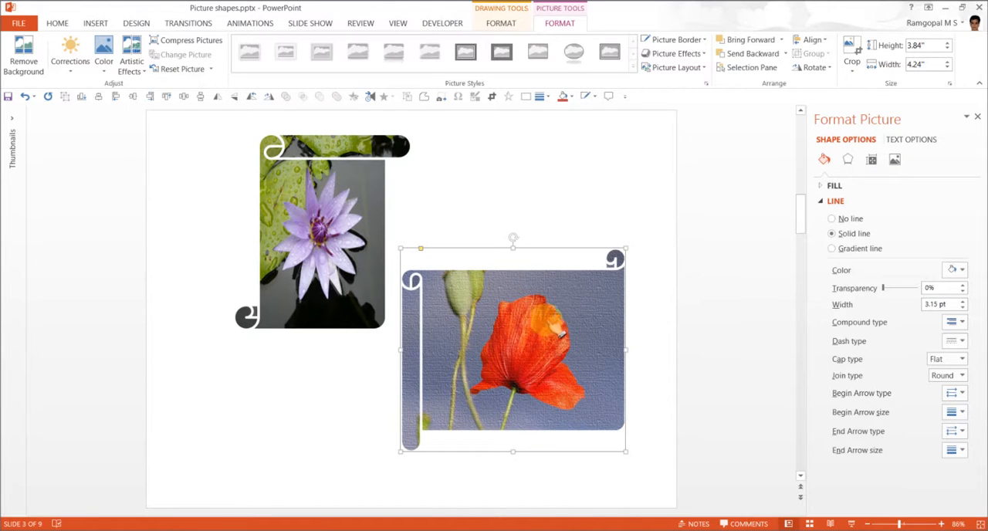
# - Give the poppy scroll a Perspective Diagonal Upper Right shadow and nudge it lower
pyautogui.click(848, 159)
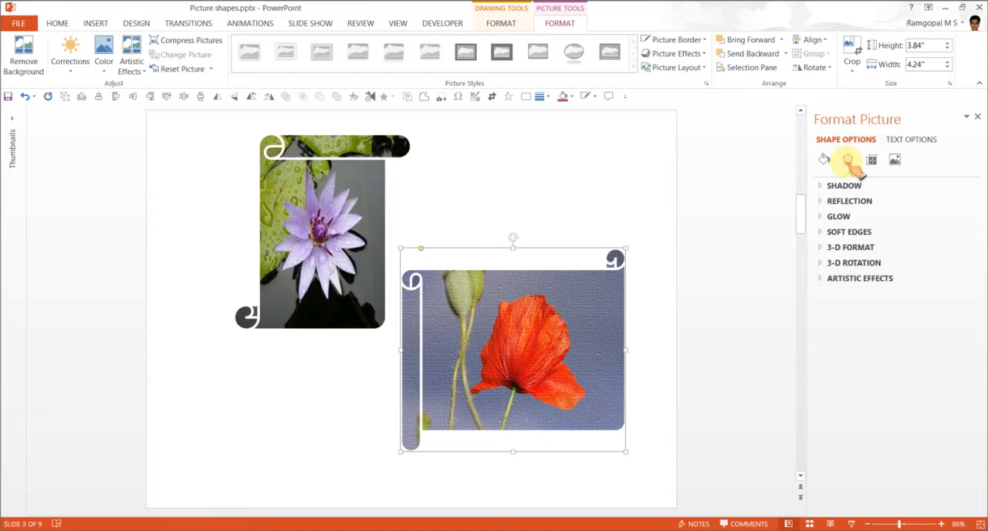
pyautogui.click(843, 185)
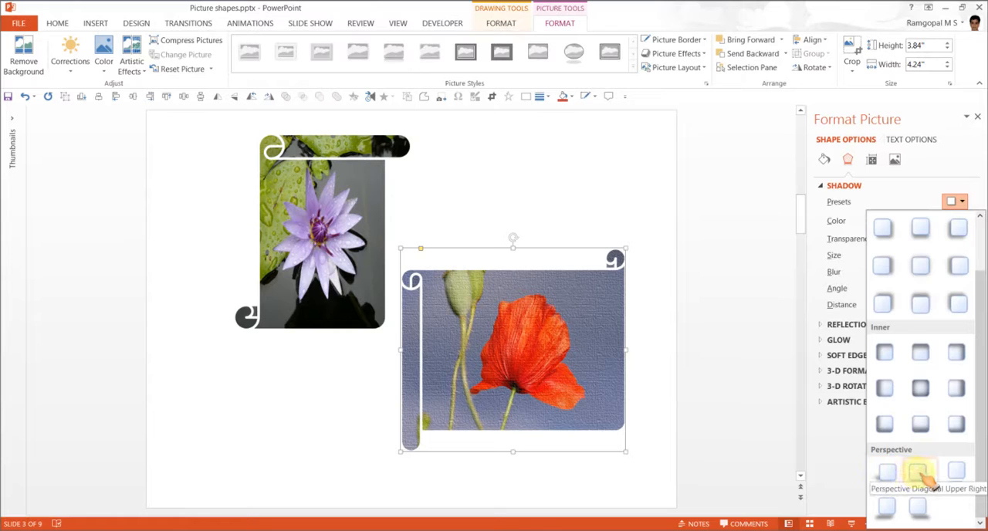
pyautogui.click(920, 471)
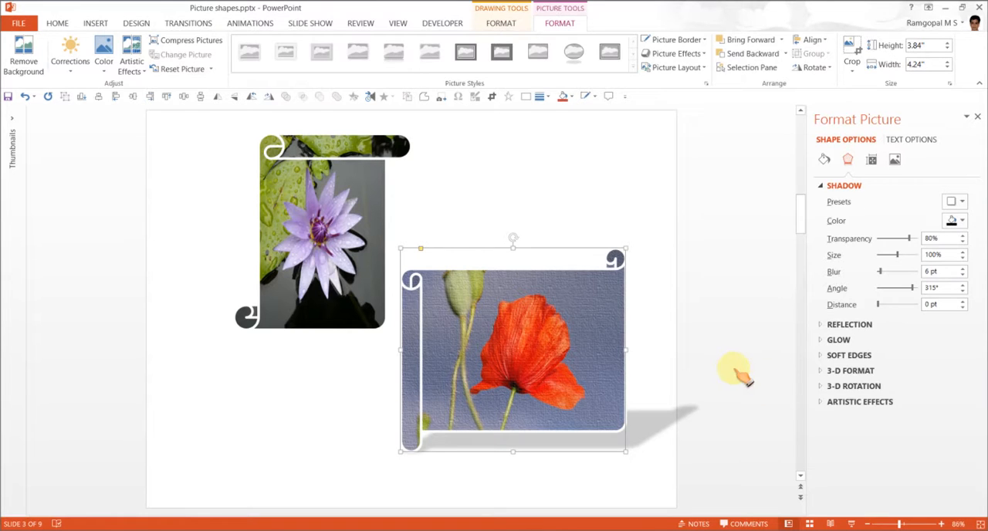
pyautogui.moveTo(514, 352); pyautogui.dragTo(490, 398)
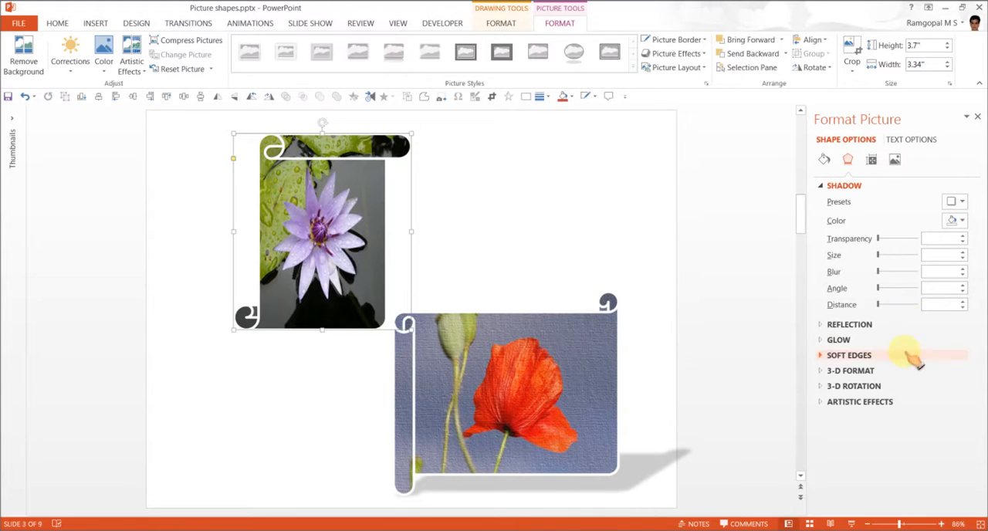
# - Give the lily scroll a Perspective Diagonal Upper Left shadow, then close the Format Picture pane
pyautogui.click(959, 201)
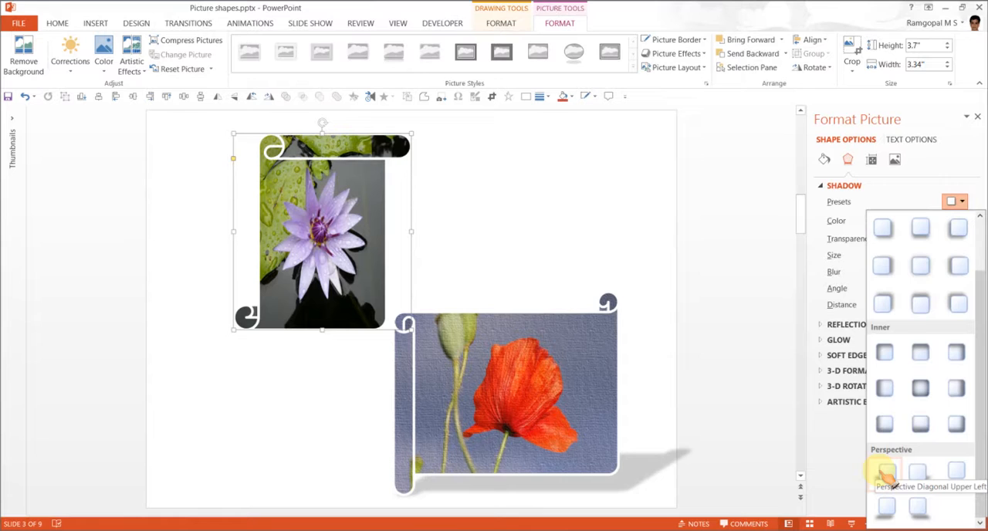
pyautogui.click(884, 480)
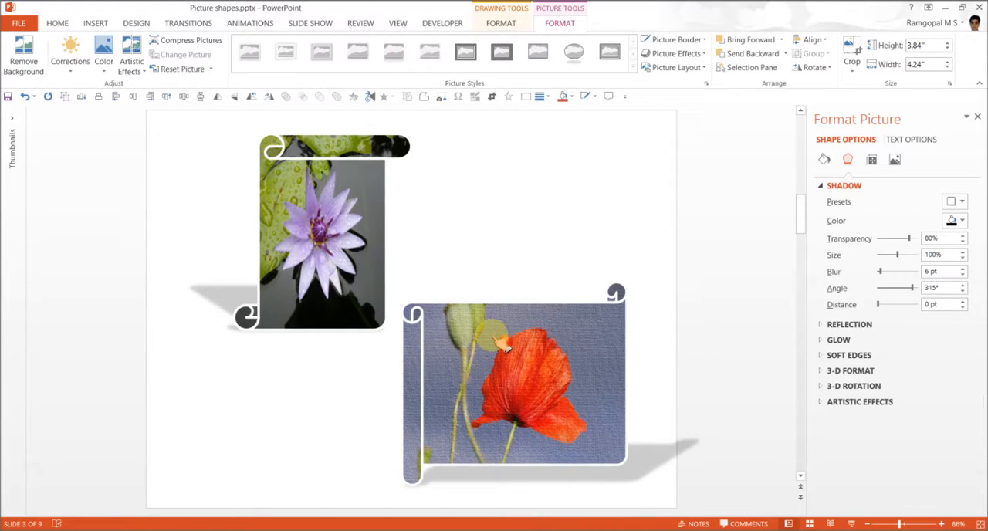
pyautogui.click(513, 386)
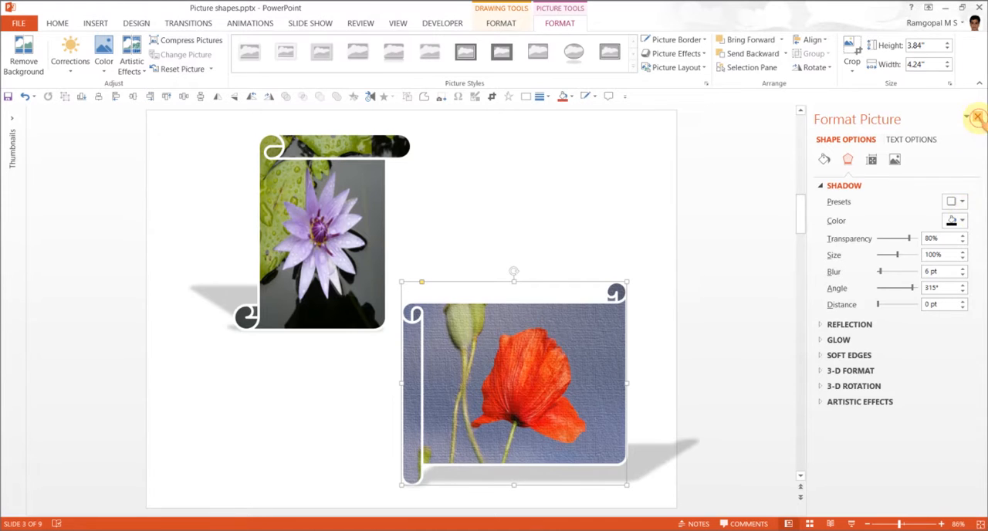
pyautogui.click(972, 117)
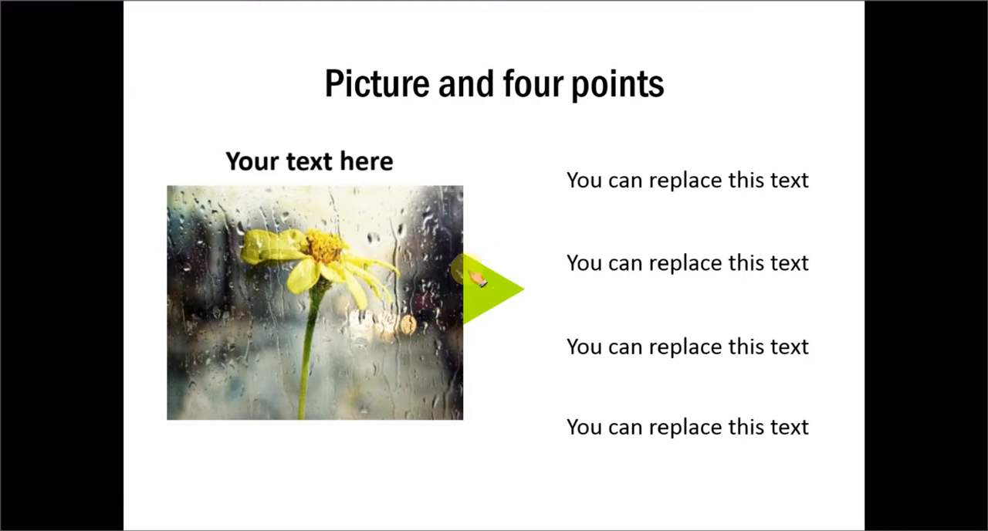
pyautogui.moveTo(538, 377)
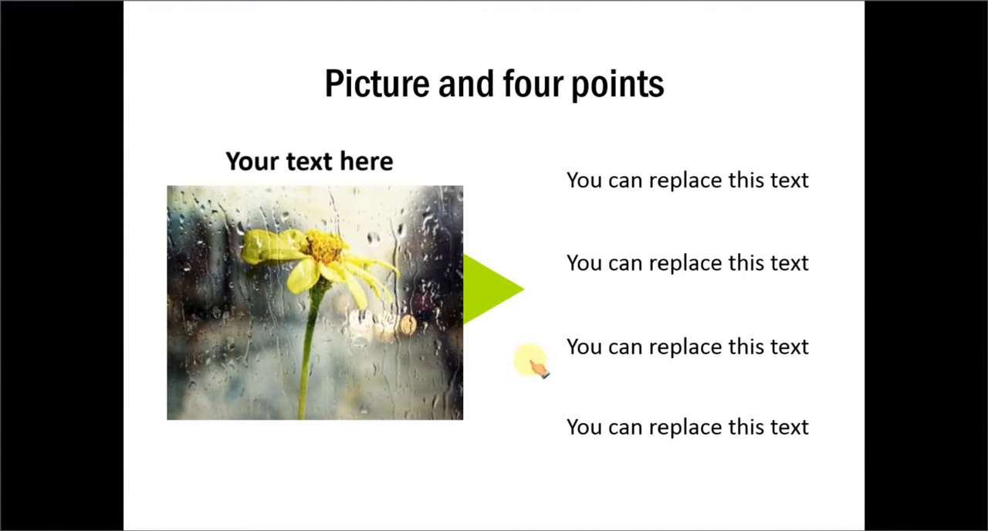
pyautogui.moveTo(700, 451)
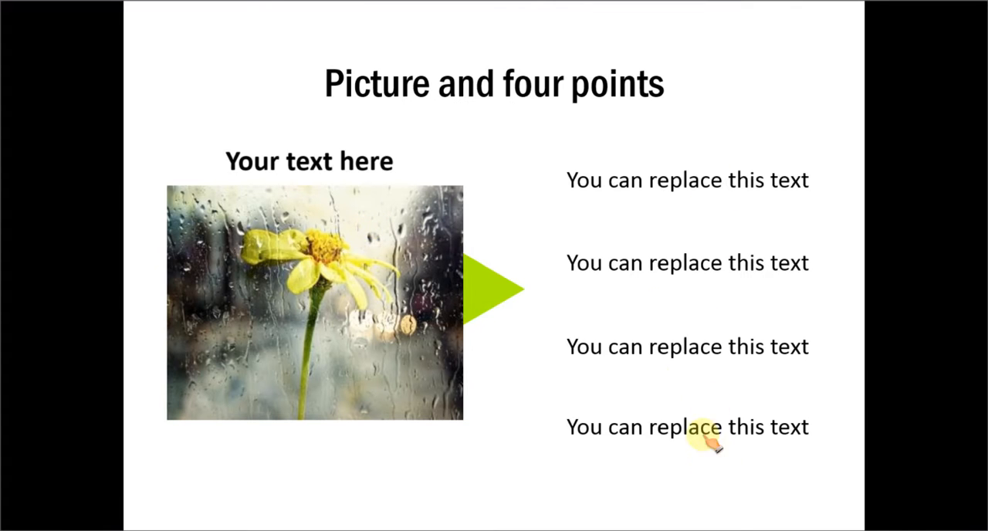
pyautogui.moveTo(660, 478)
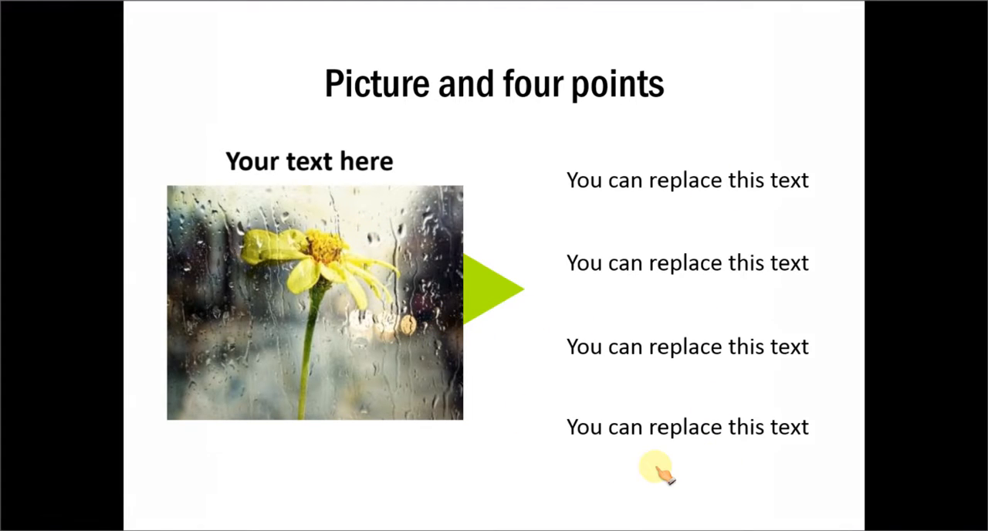